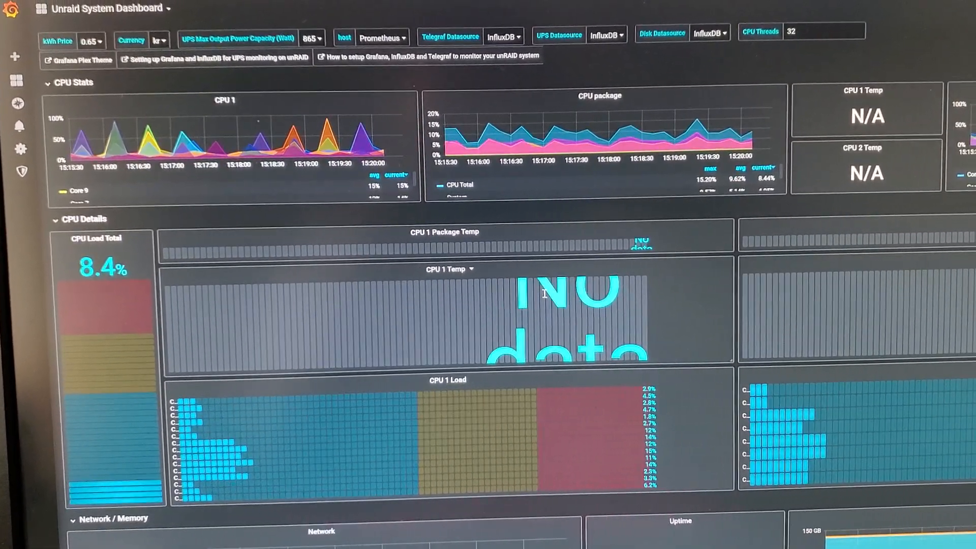
scroll("down", 3)
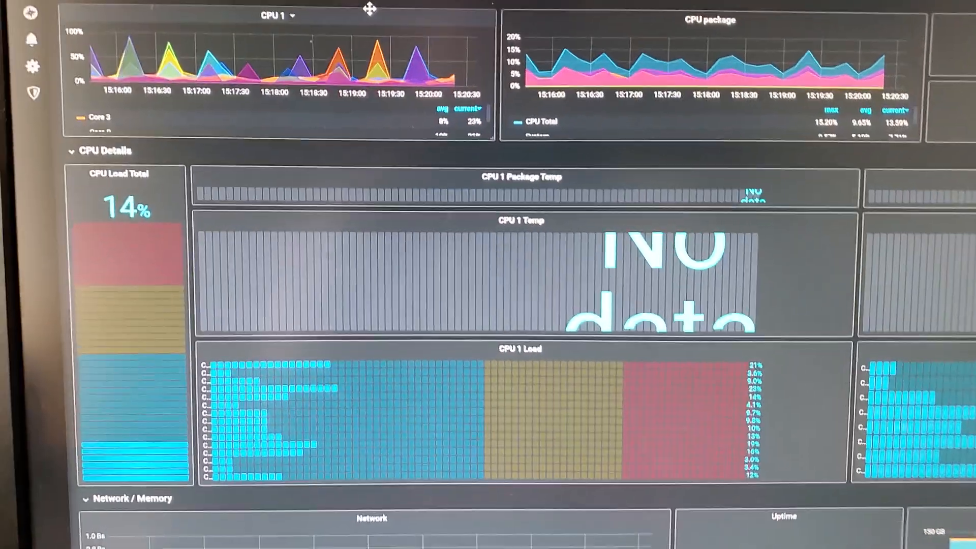
mouse_move(582, 59)
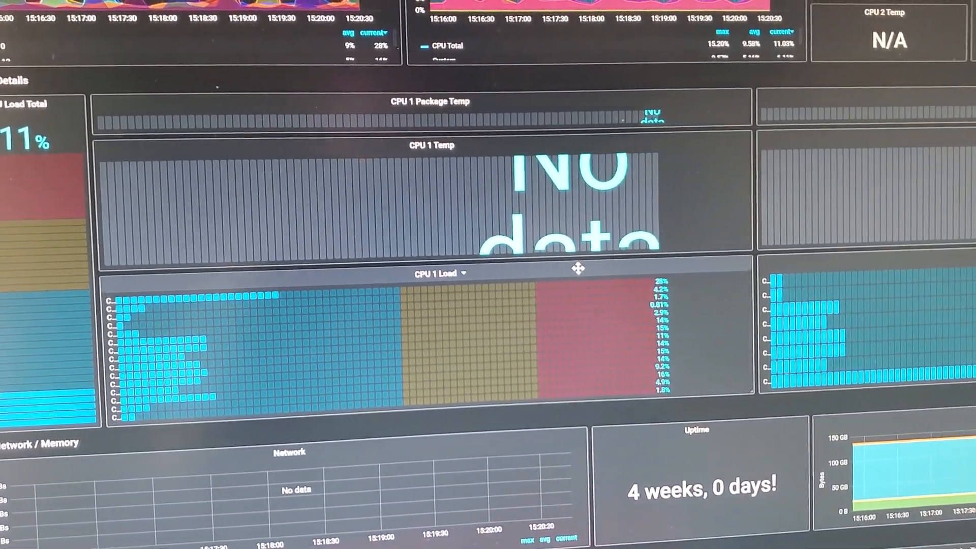
scroll("down", 3)
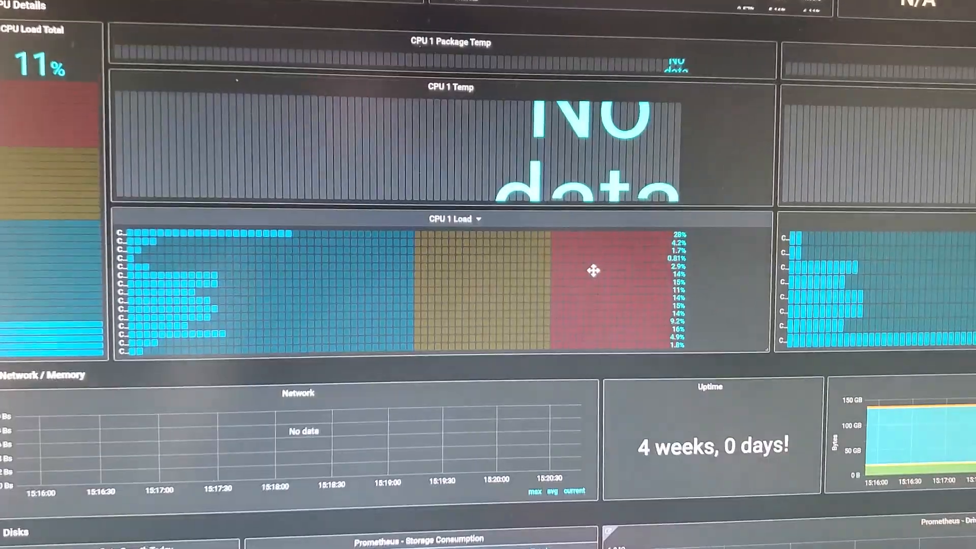
scroll("down", 3)
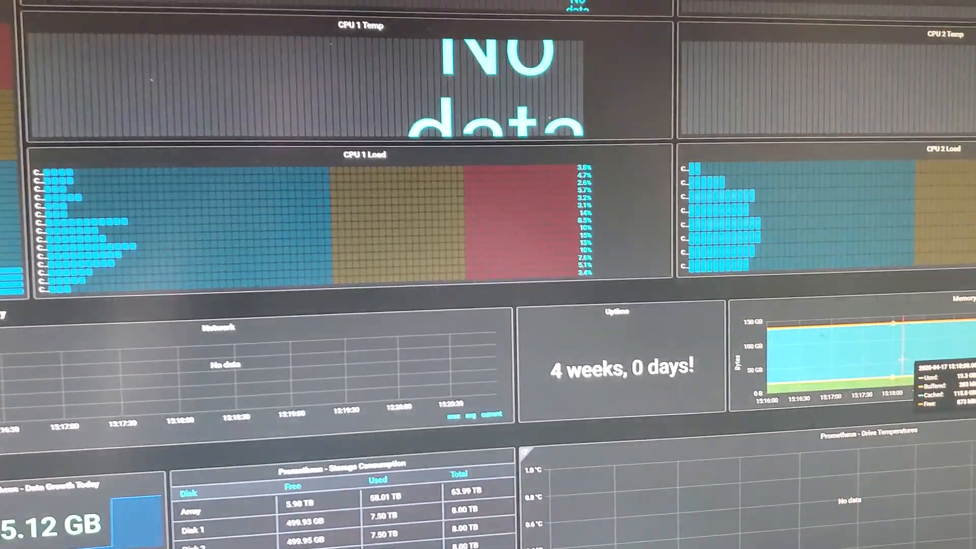
scroll("down", 3)
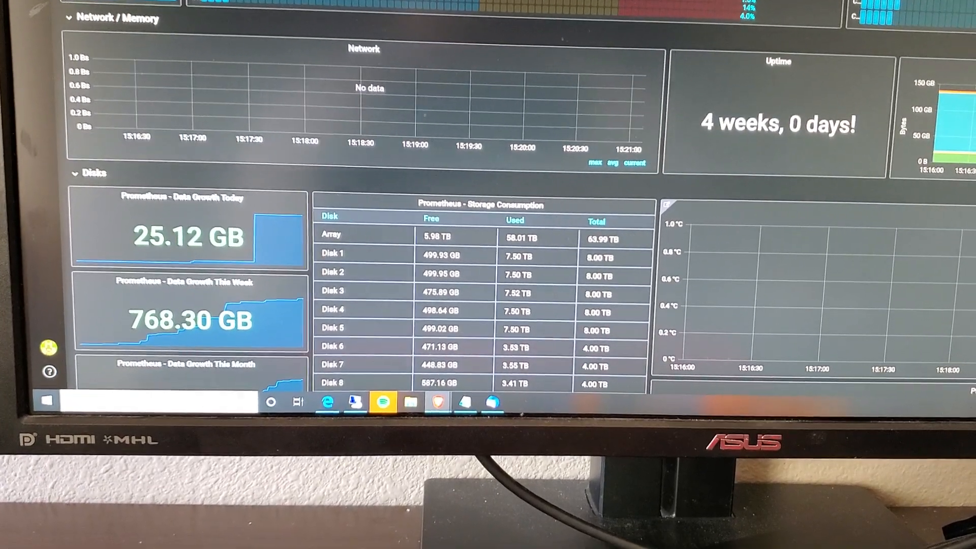
scroll("down", 3)
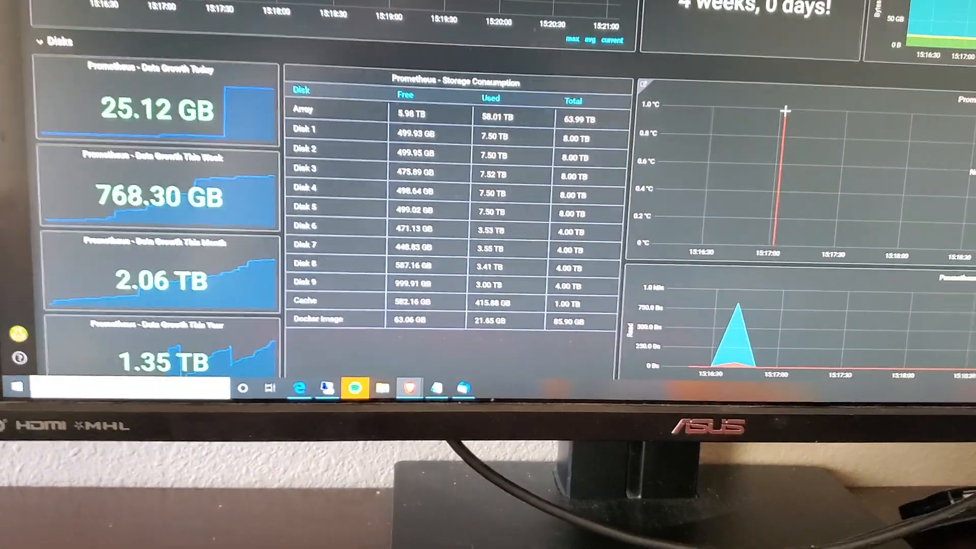
scroll("down", 3)
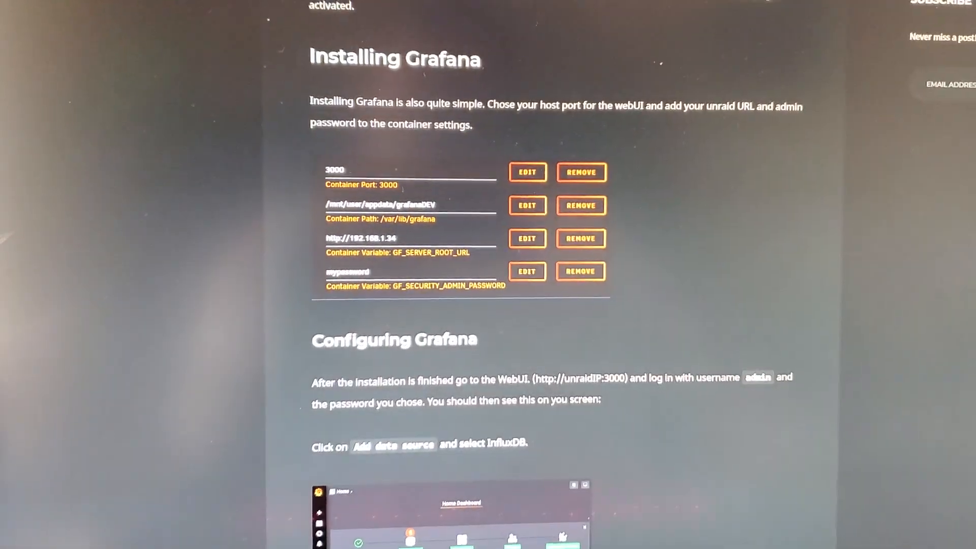
scroll("down", 3)
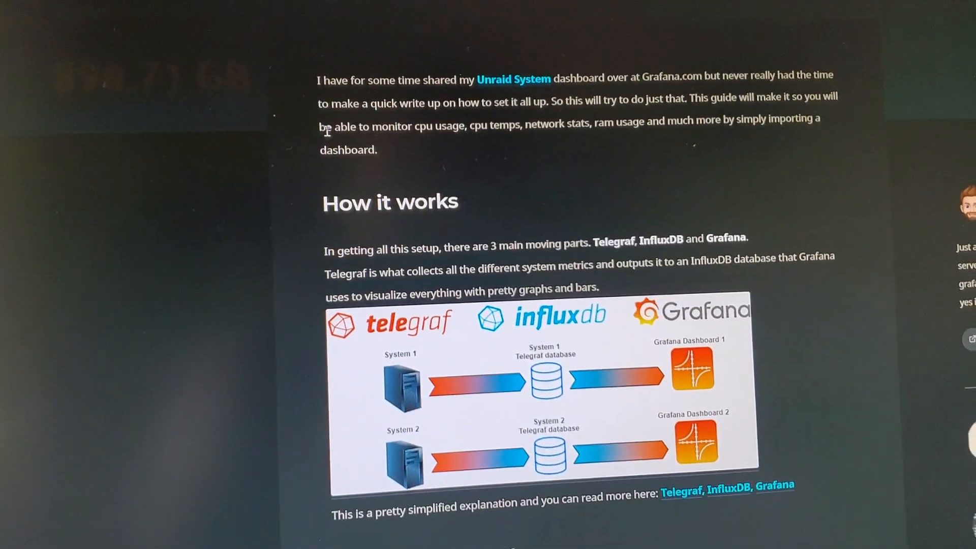
scroll("down", 3)
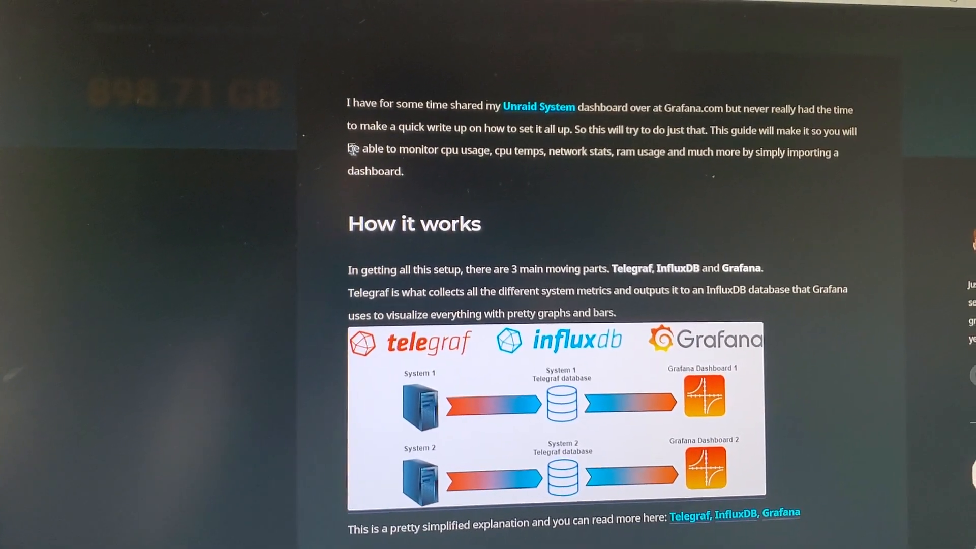
scroll("down", 3)
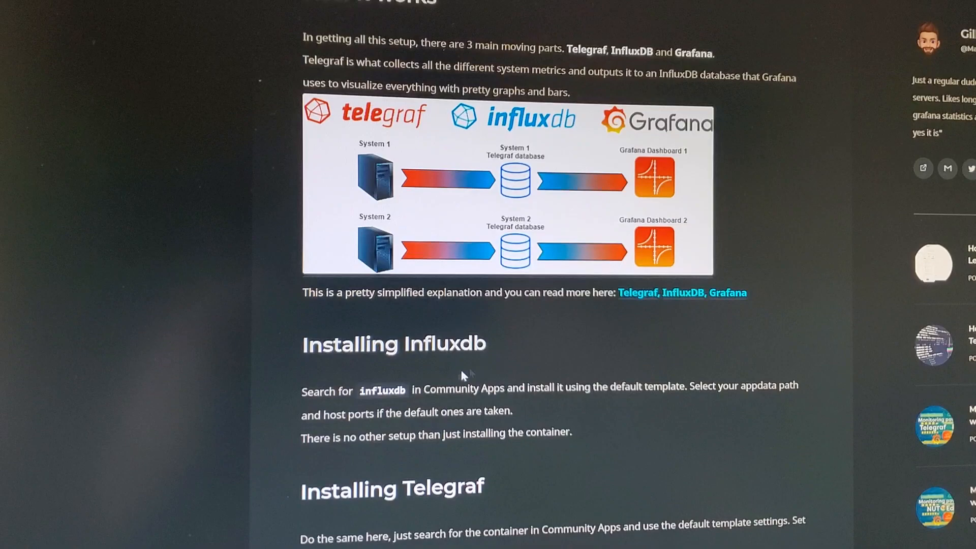
scroll("down", 3)
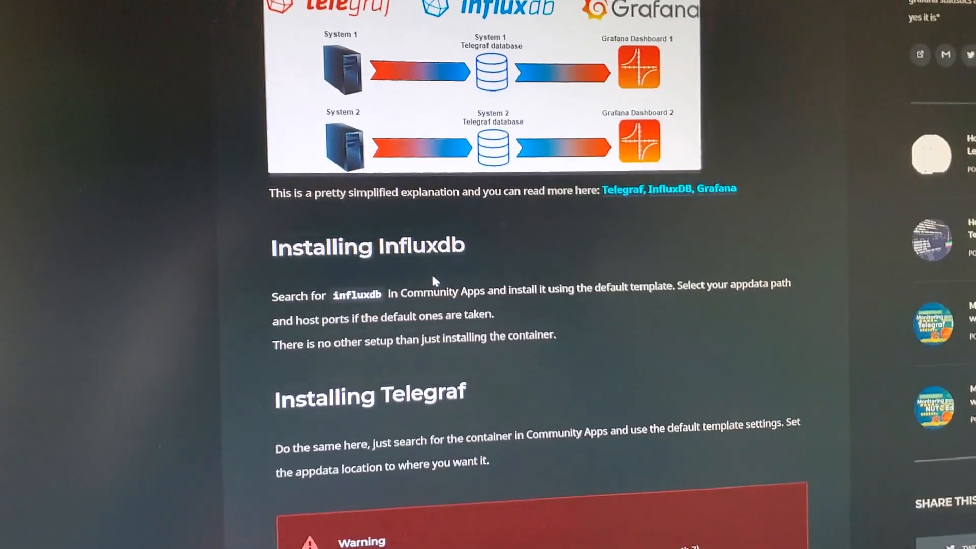
scroll("down", 3)
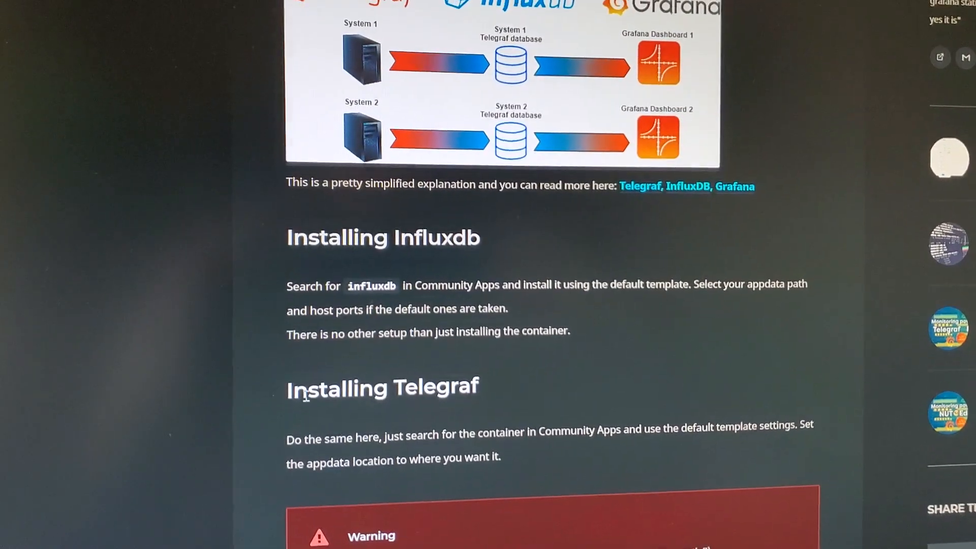
scroll("down", 3)
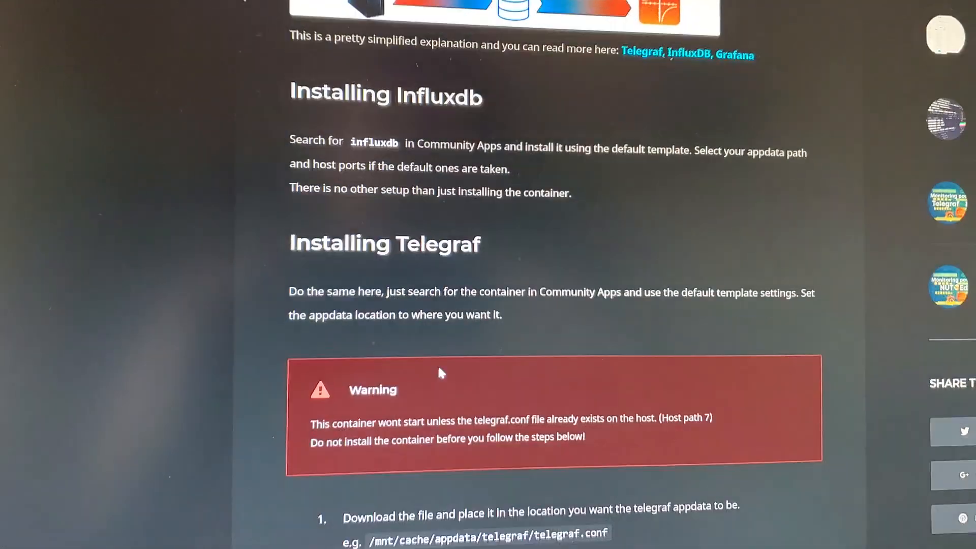
scroll("down", 3)
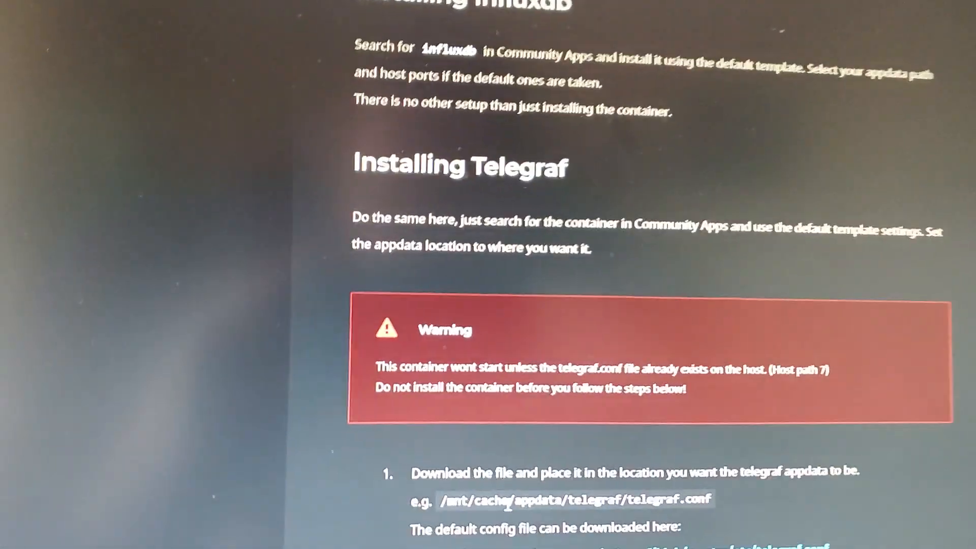
scroll("down", 3)
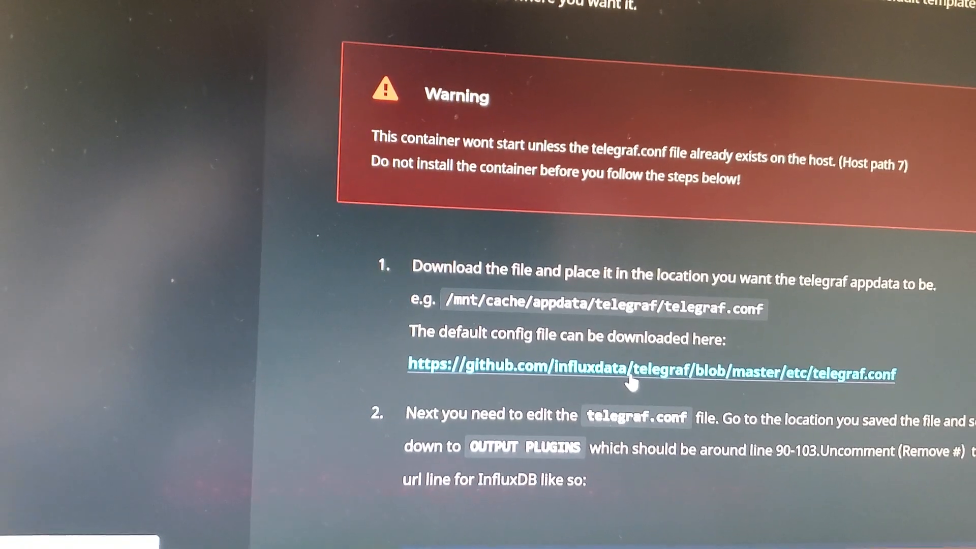
scroll("down", 3)
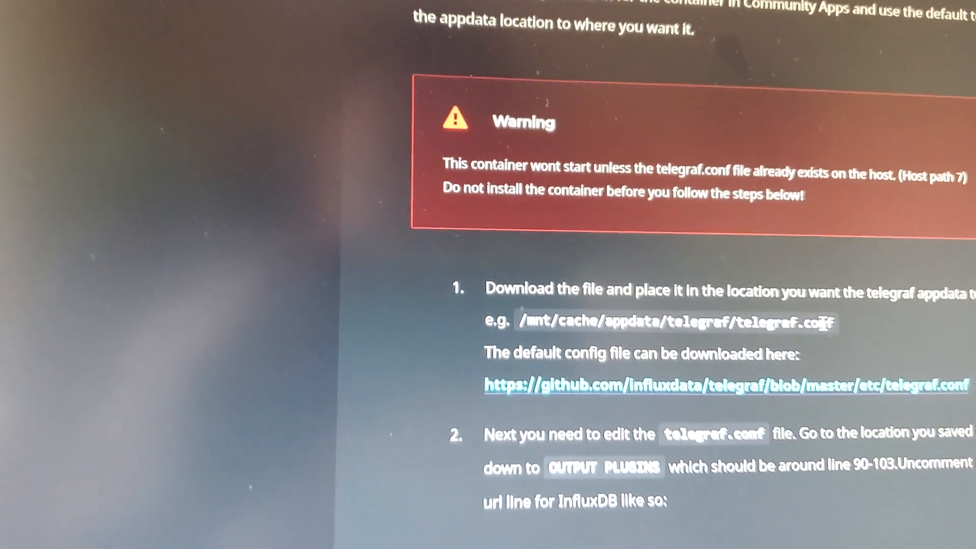
- Review the telegraf database settings and return to the guide's 'Configuring Grafana' section
scroll("down", 3)
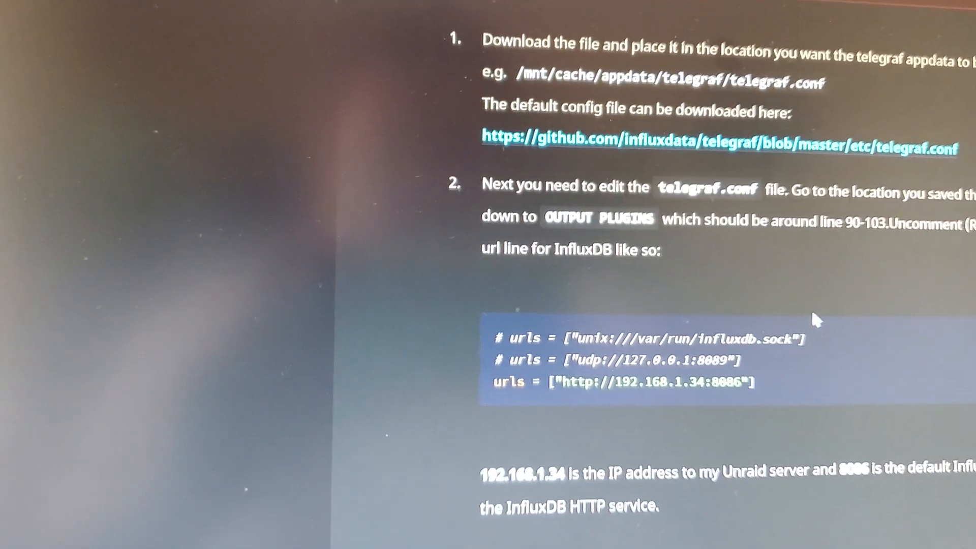
scroll("down", 3)
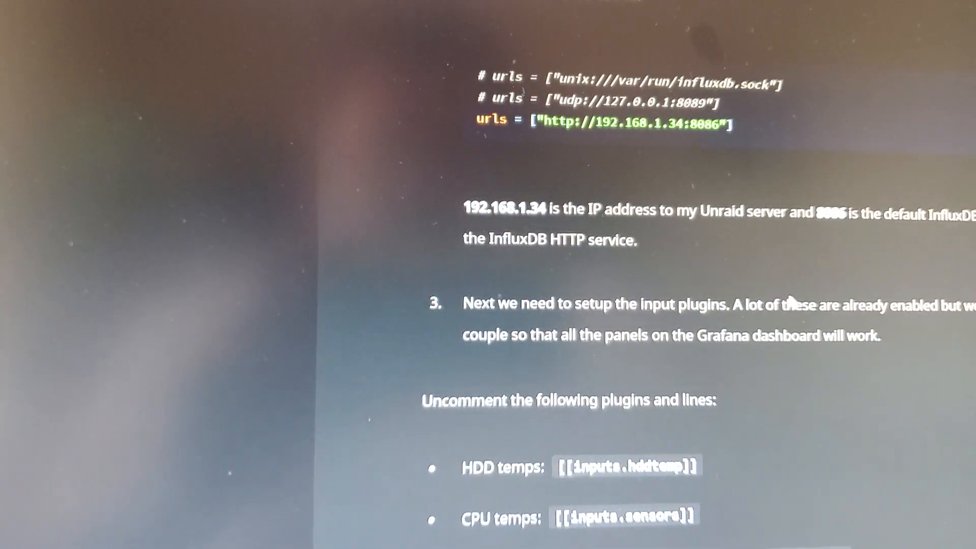
scroll("down", 3)
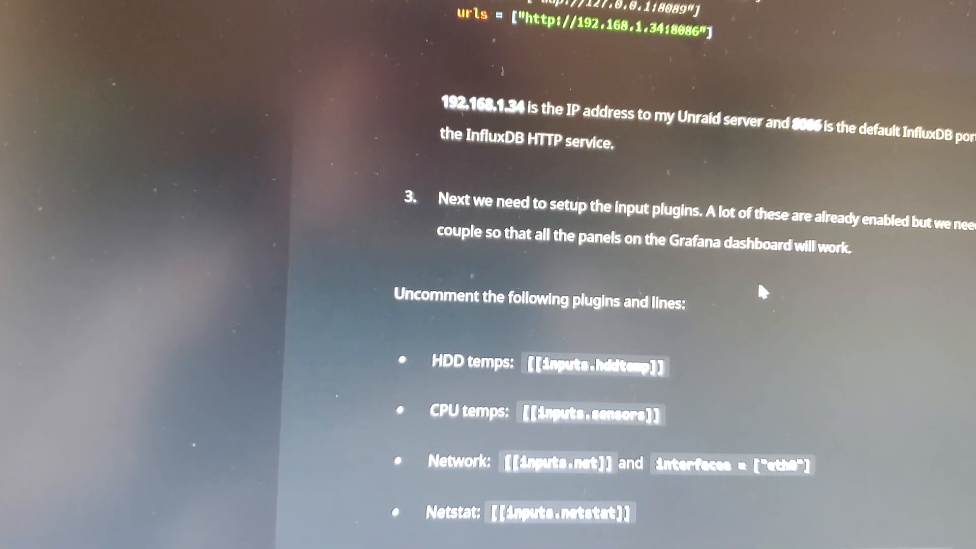
scroll("down", 3)
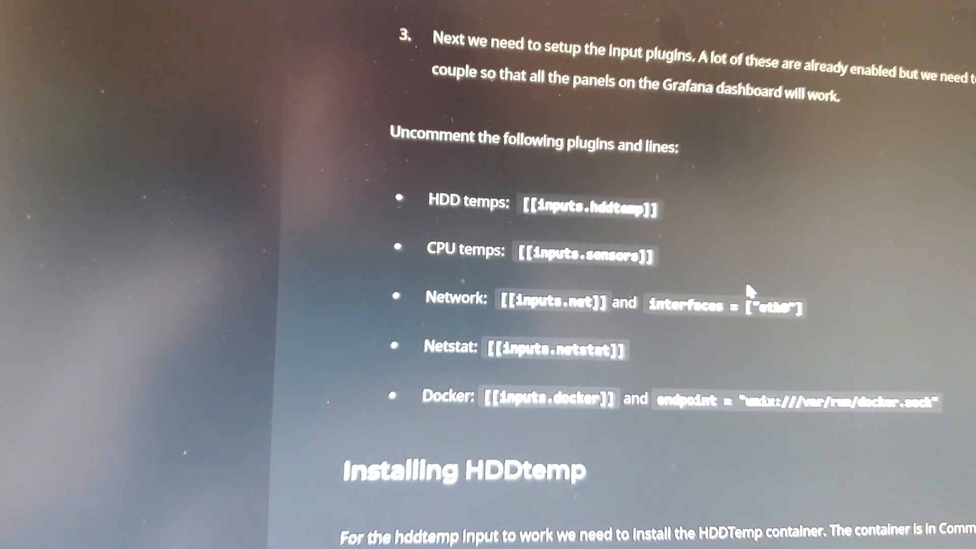
scroll("down", 3)
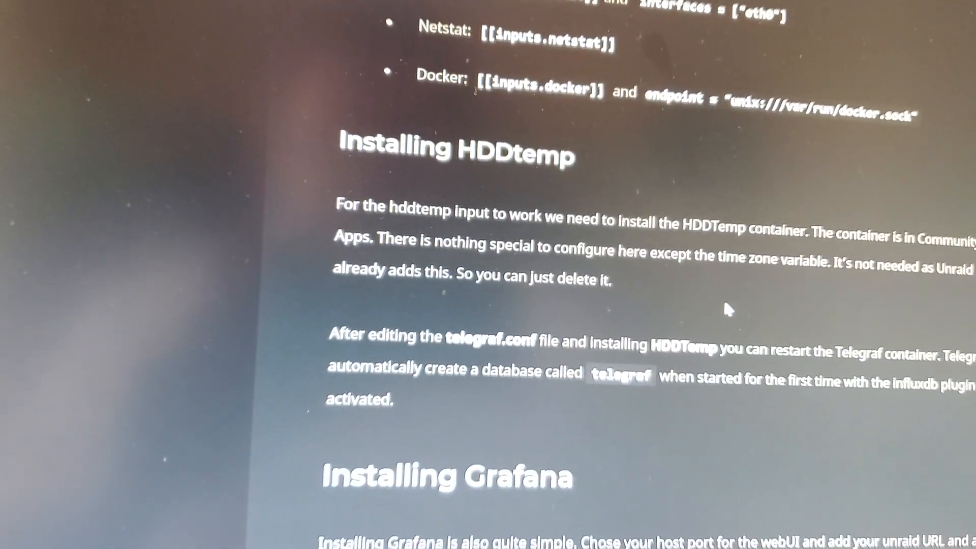
scroll("down", 3)
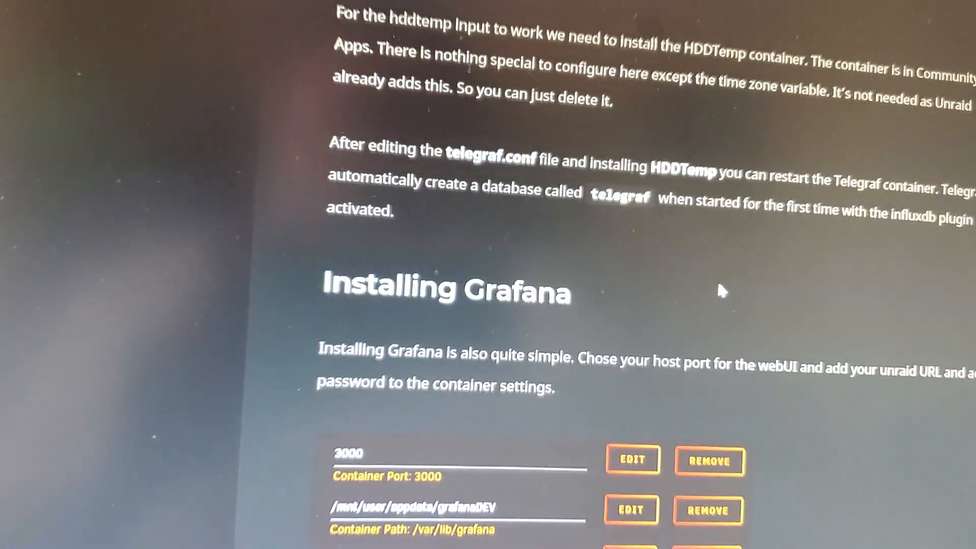
scroll("down", 3)
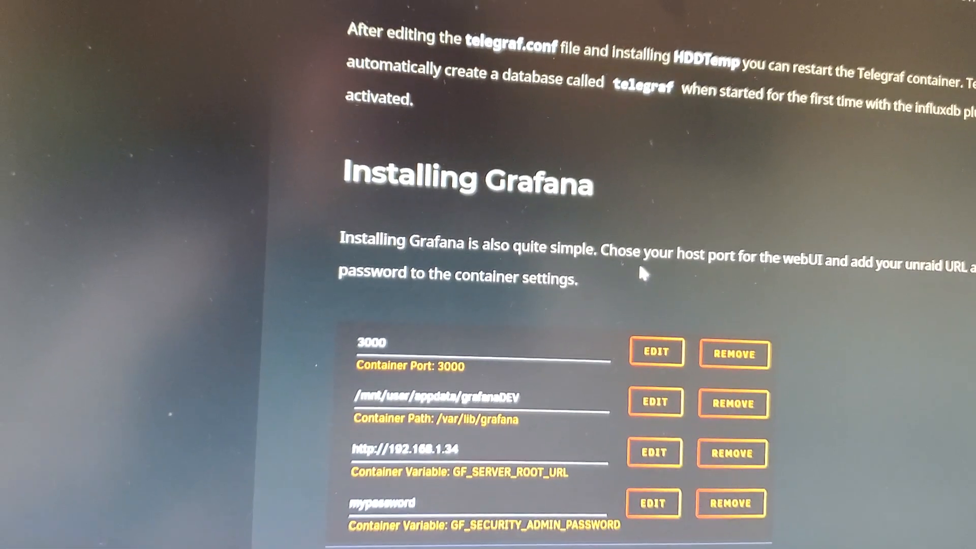
scroll("down", 3)
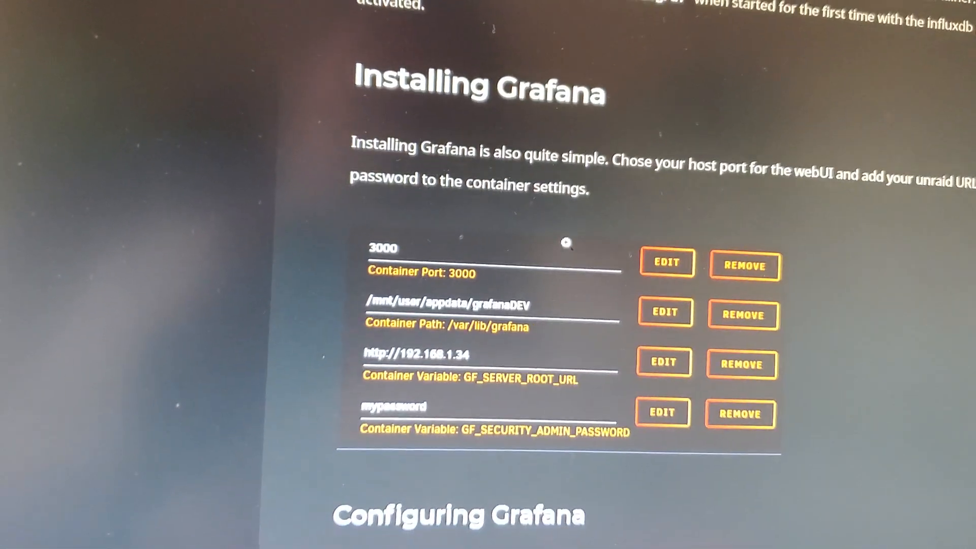
scroll("down", 3)
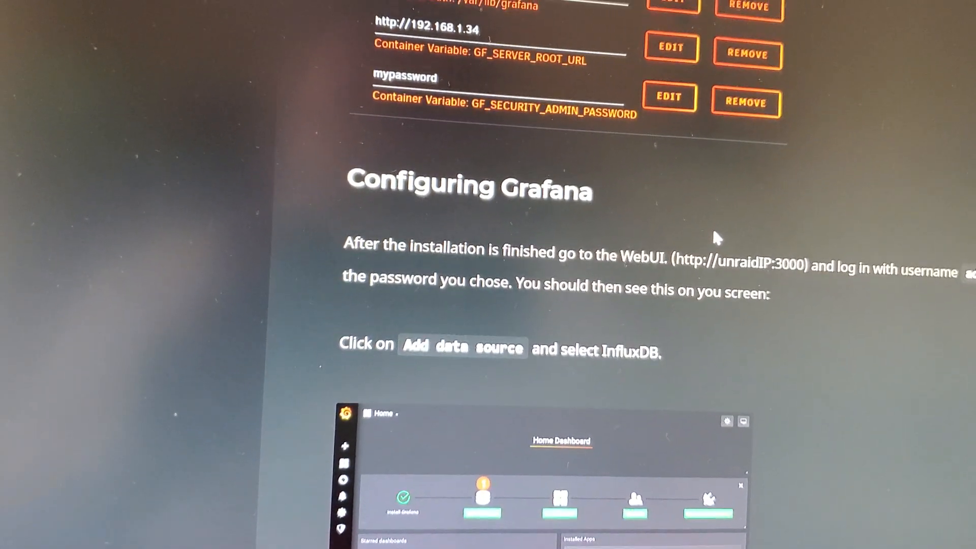
scroll("down", 3)
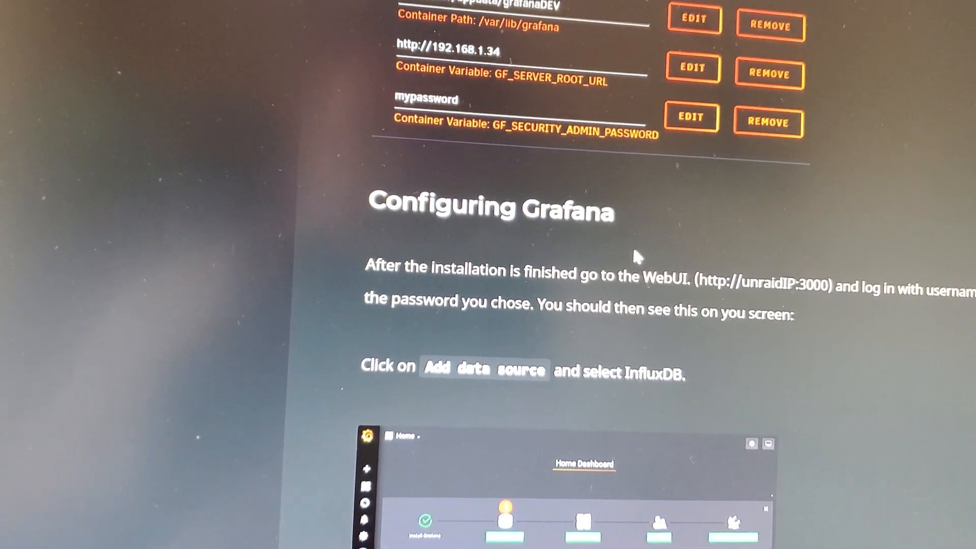
scroll("down", 3)
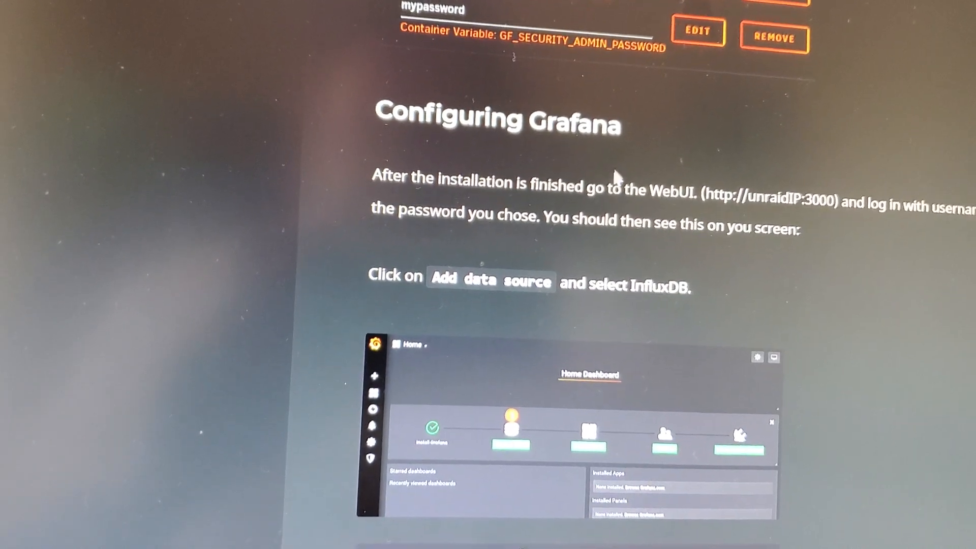
scroll("down", 3)
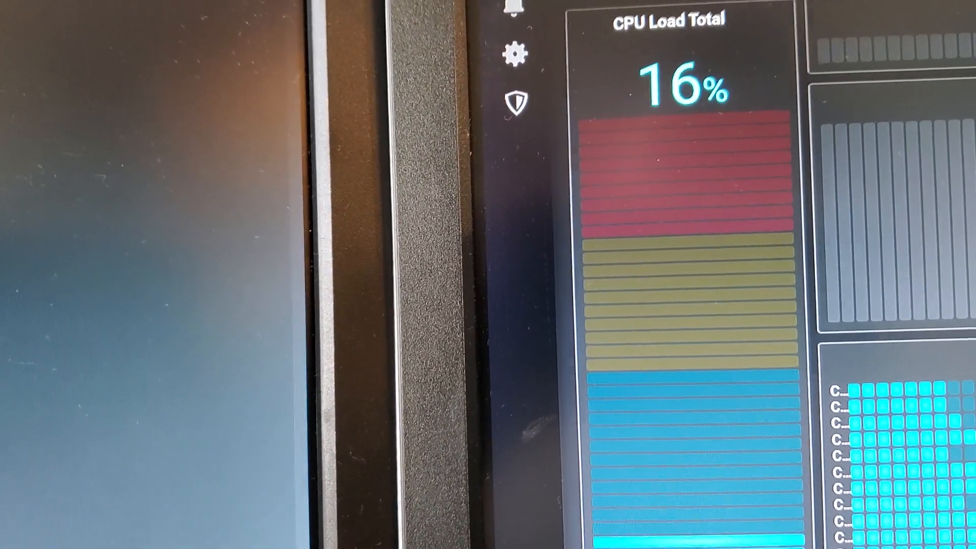
left_click(515, 101)
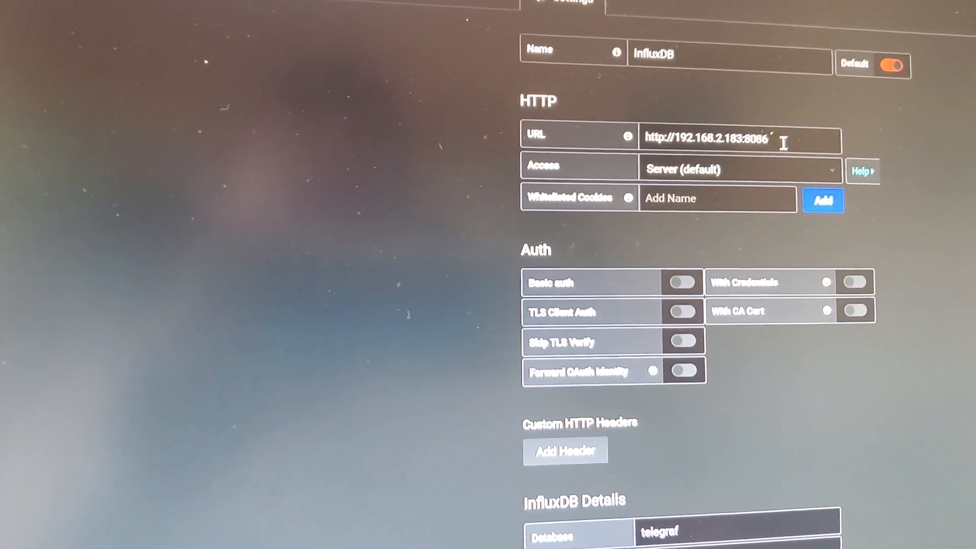
scroll("down", 3)
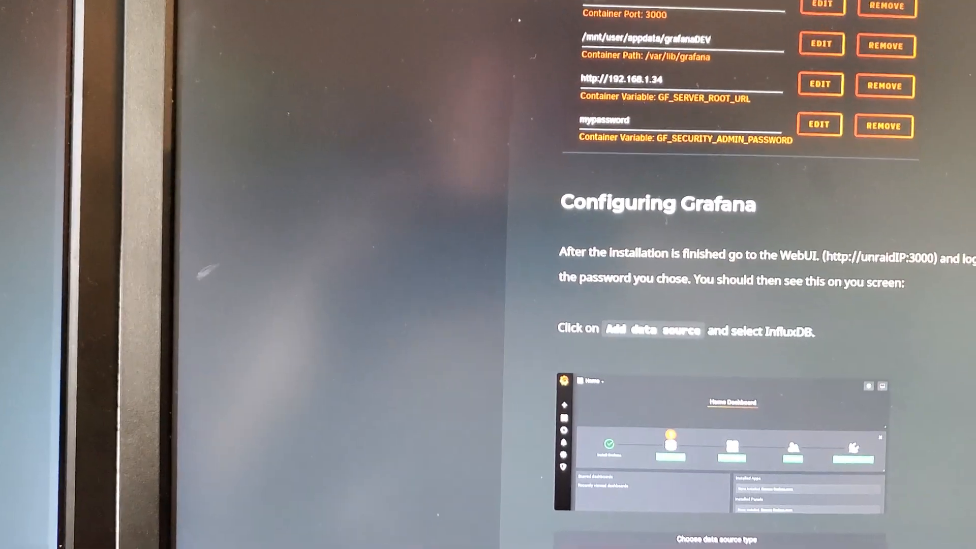
scroll("down", 3)
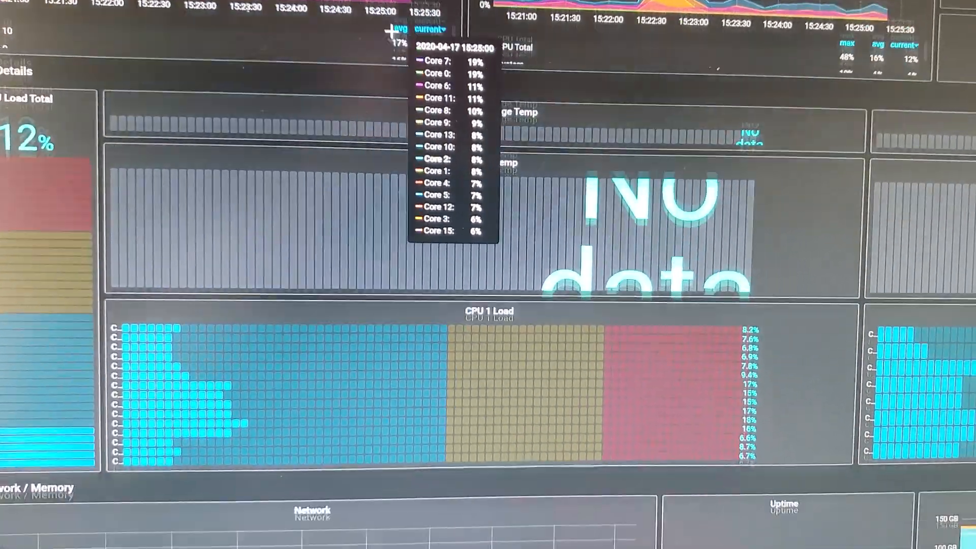
scroll("down", 3)
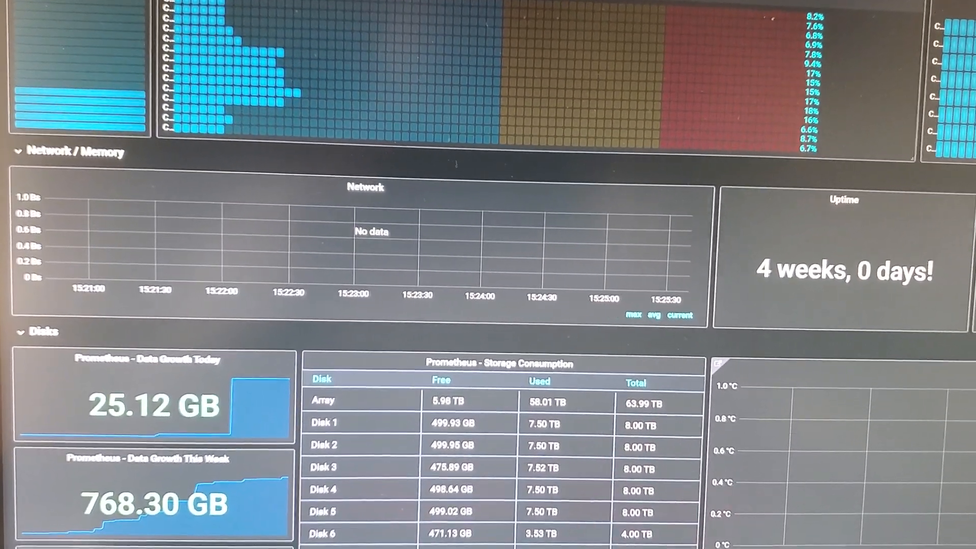
scroll("down", 3)
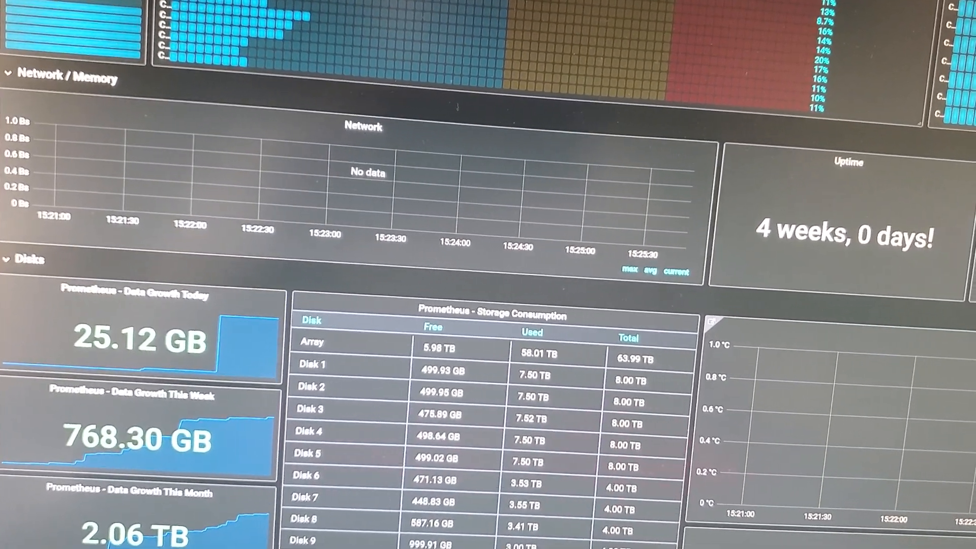
scroll("down", 3)
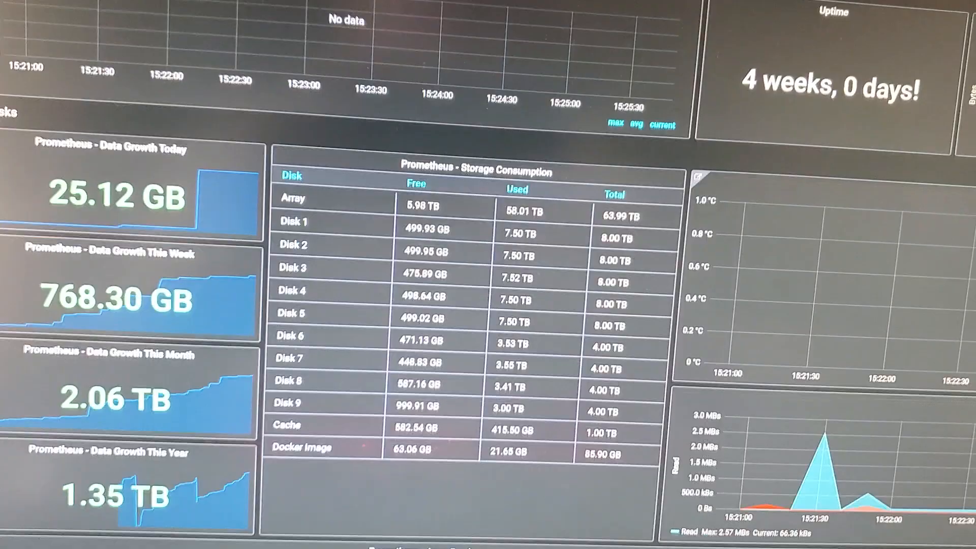